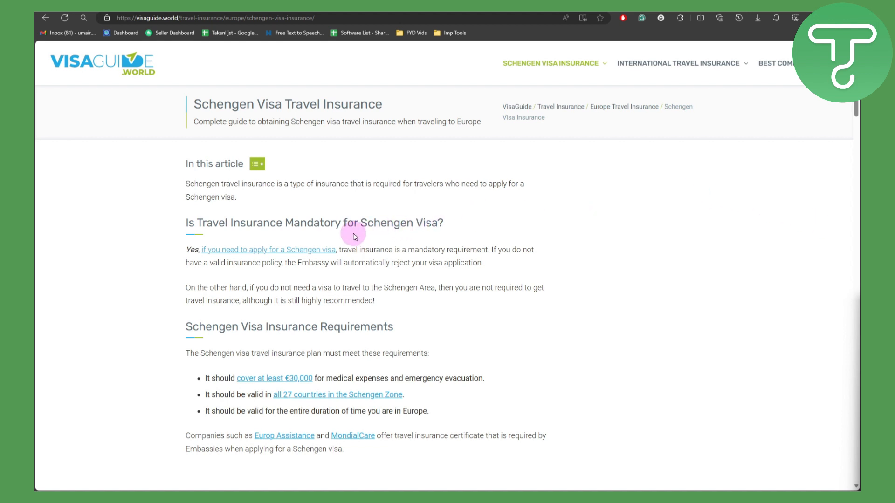
{"action": "mouse_move", "coordinate": [436, 251]}
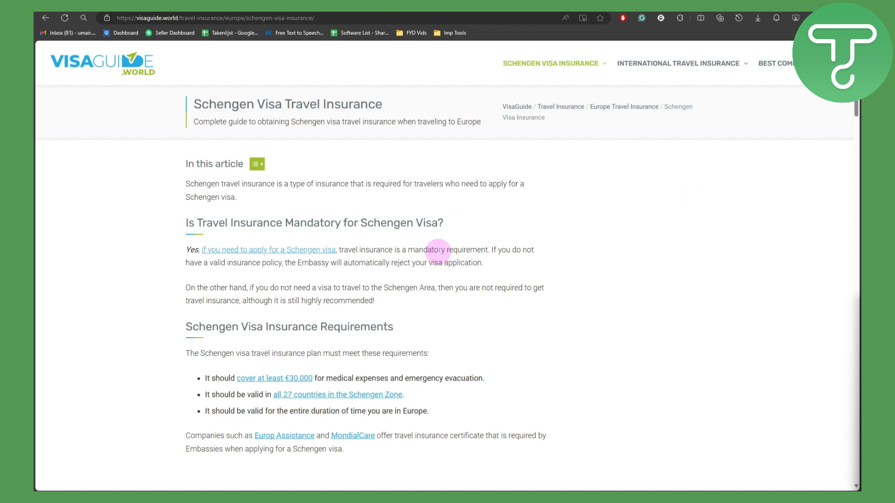
{"action": "mouse_move", "coordinate": [513, 253]}
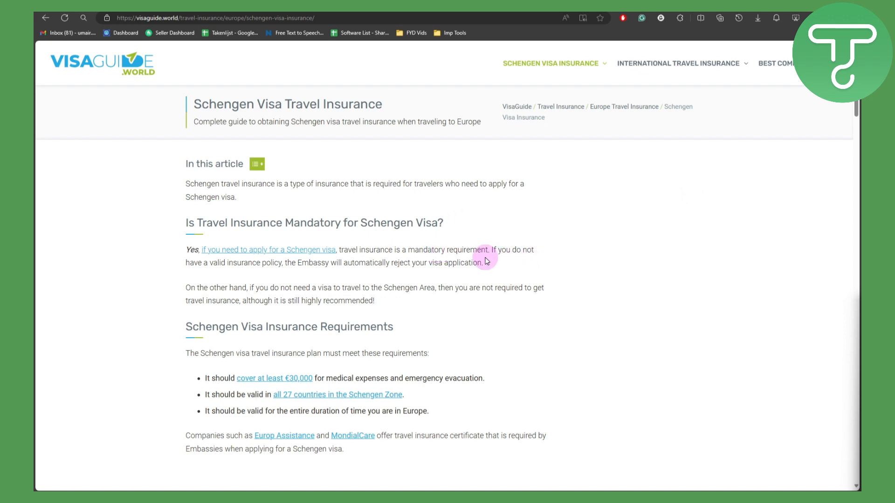
{"action": "mouse_move", "coordinate": [425, 259]}
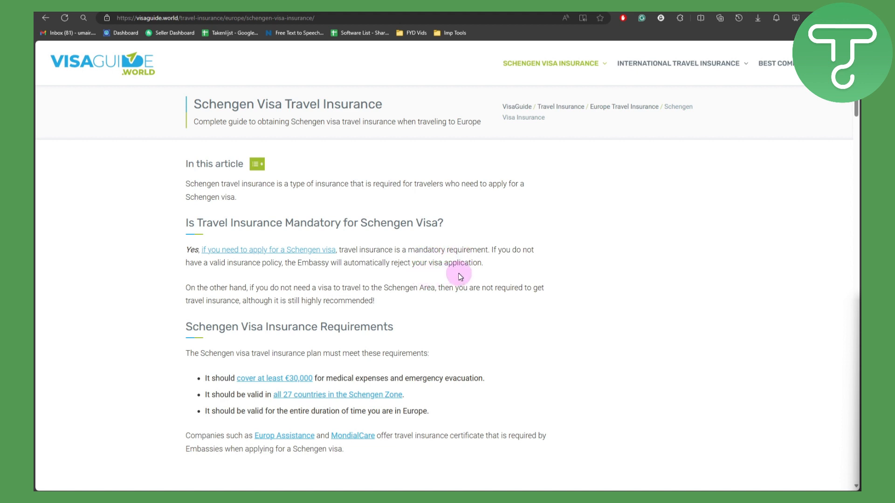
{"action": "mouse_move", "coordinate": [303, 254]}
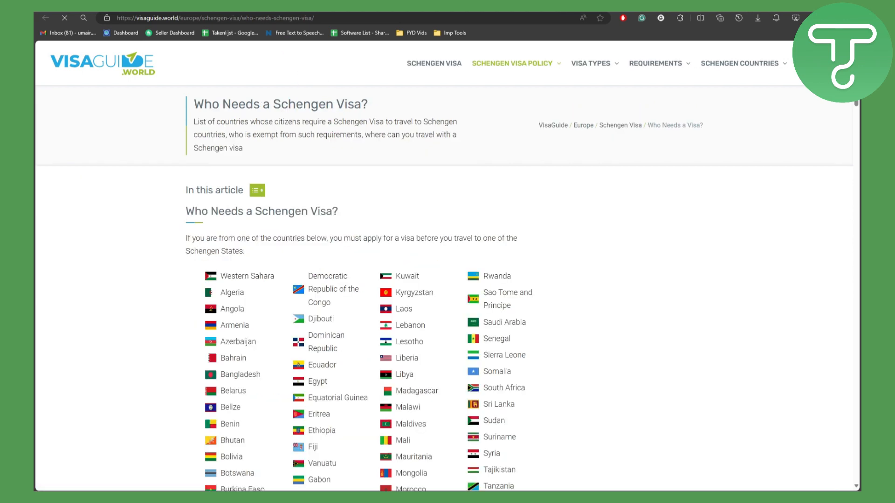
{"action": "scroll", "scroll_direction": "down", "scroll_amount": 3}
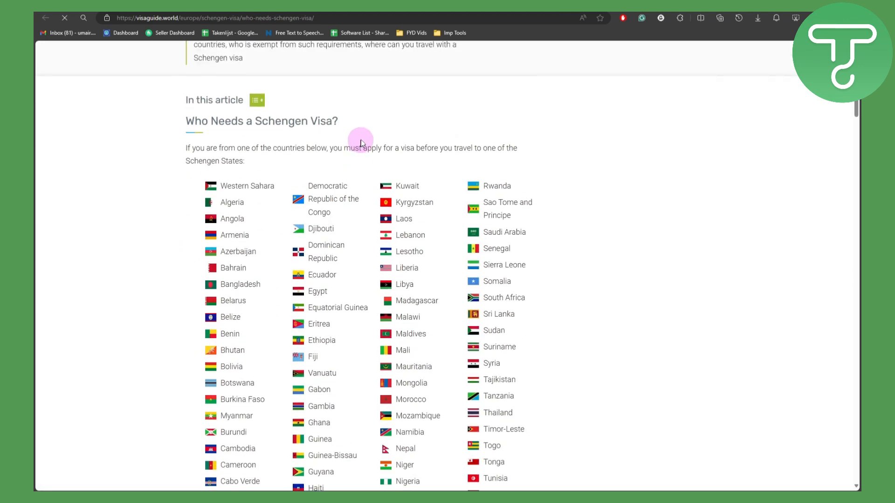
{"action": "scroll", "scroll_direction": "down", "scroll_amount": 3}
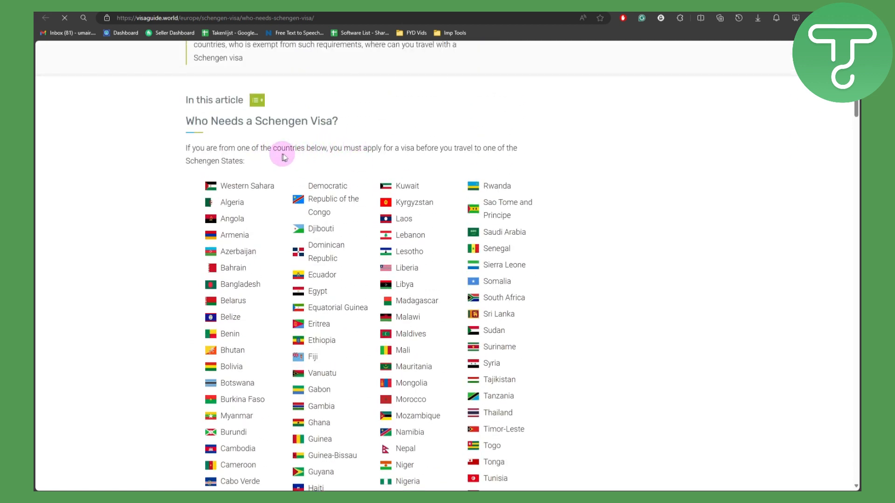
{"action": "mouse_move", "coordinate": [464, 160]}
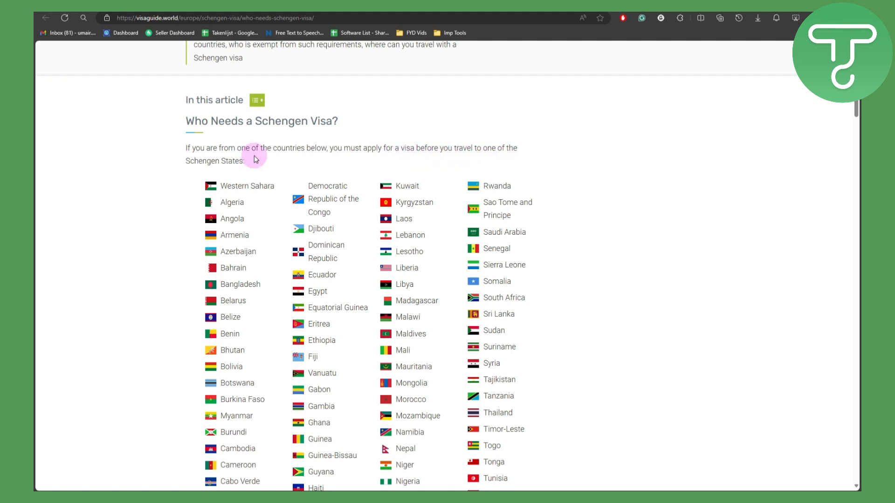
{"action": "scroll", "scroll_direction": "down", "scroll_amount": 3}
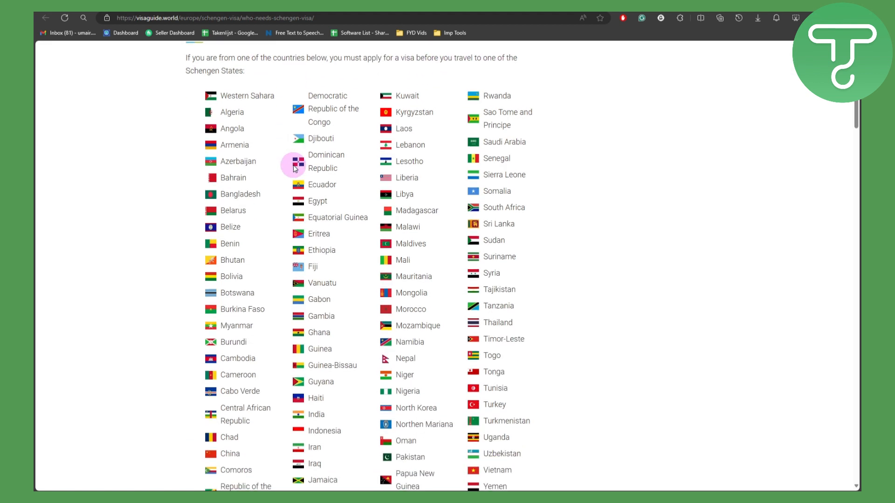
{"action": "scroll", "scroll_direction": "down", "scroll_amount": 3}
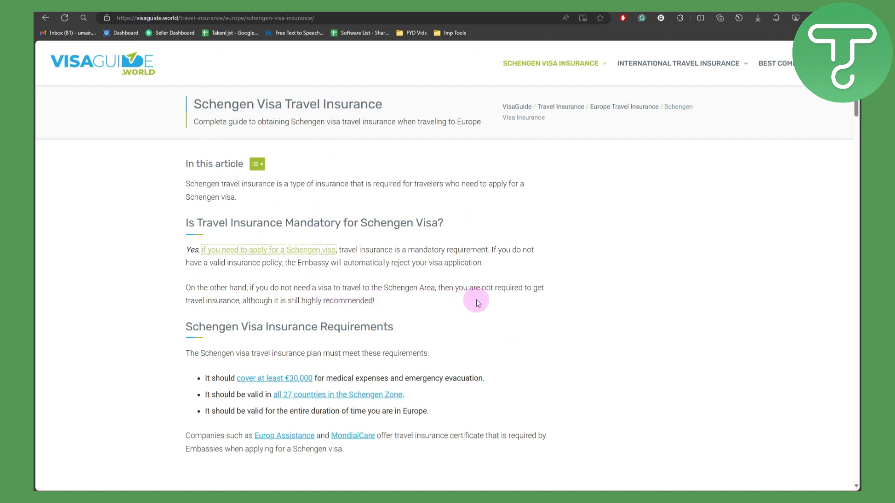
{"action": "mouse_move", "coordinate": [281, 310]}
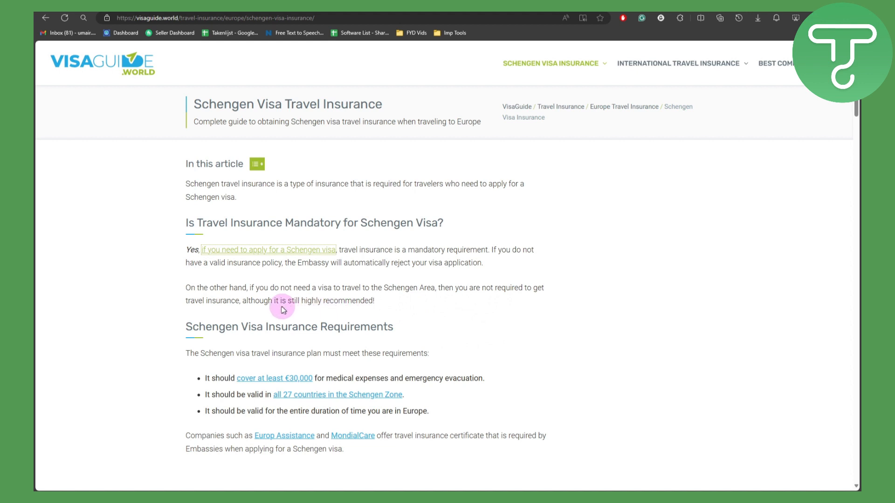
{"action": "mouse_move", "coordinate": [314, 317]}
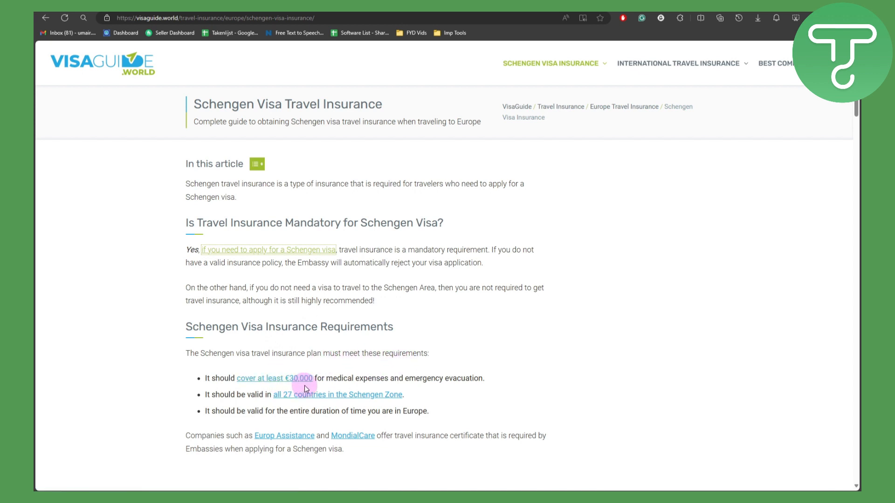
{"action": "mouse_move", "coordinate": [276, 378]}
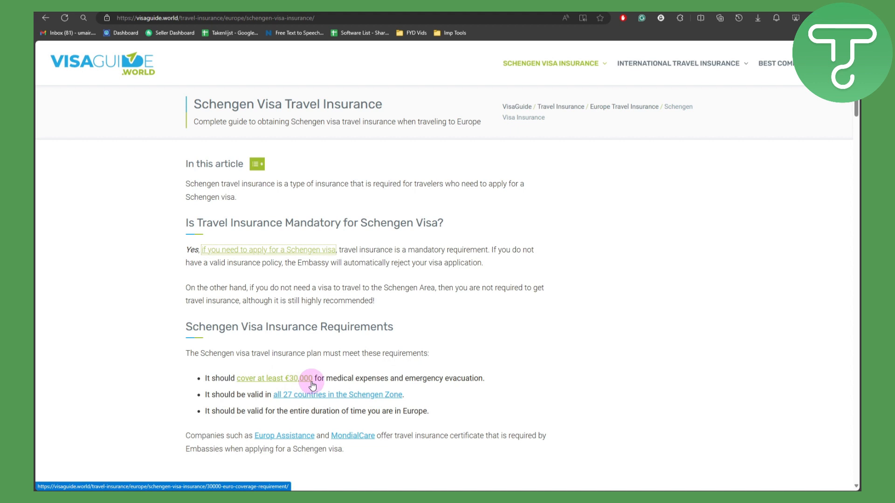
{"action": "mouse_move", "coordinate": [354, 387]}
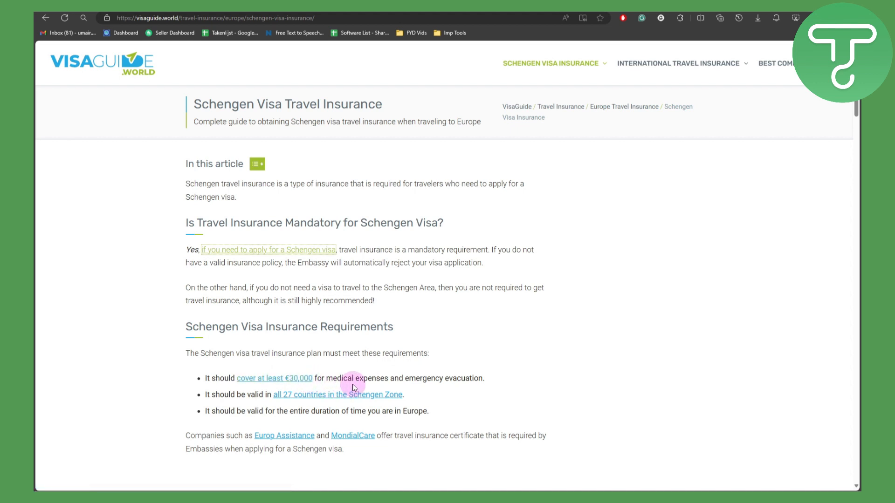
{"action": "mouse_move", "coordinate": [439, 388]}
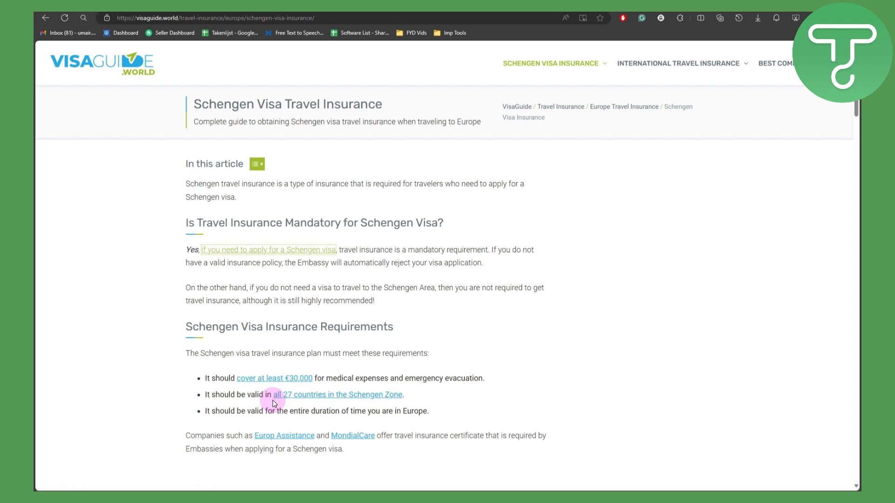
{"action": "mouse_move", "coordinate": [395, 406]}
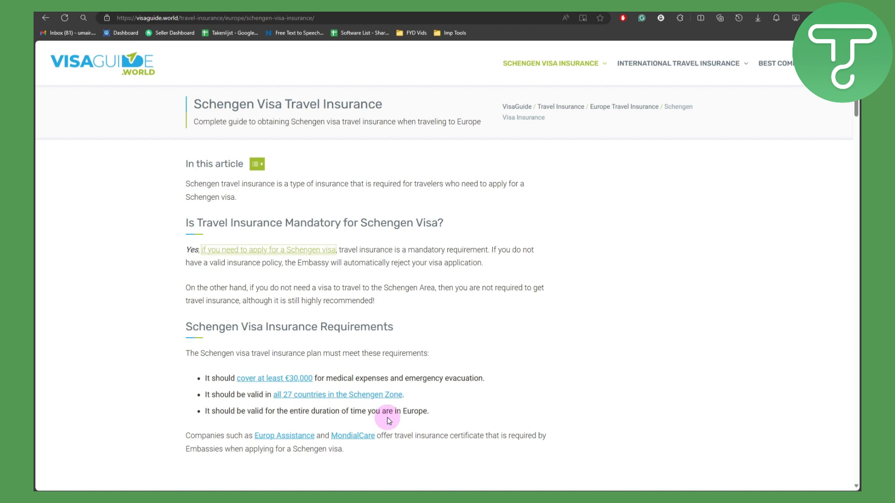
{"action": "scroll", "scroll_direction": "down", "scroll_amount": 3}
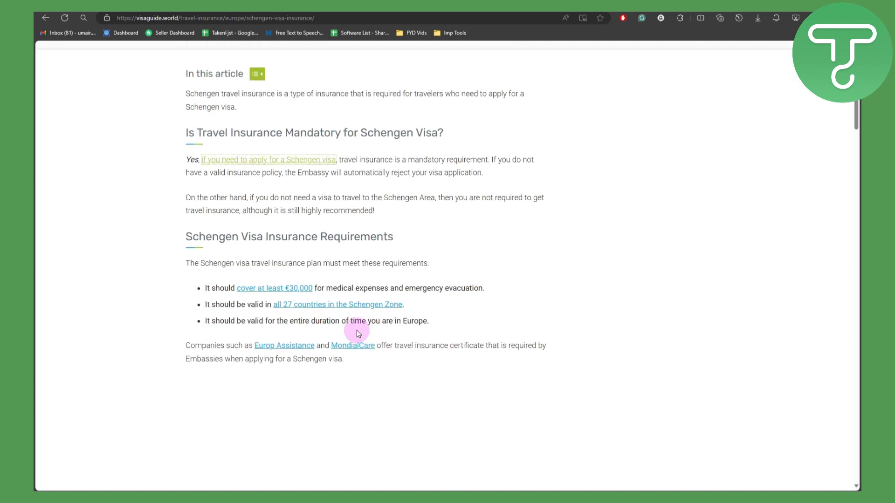
{"action": "mouse_move", "coordinate": [186, 258]}
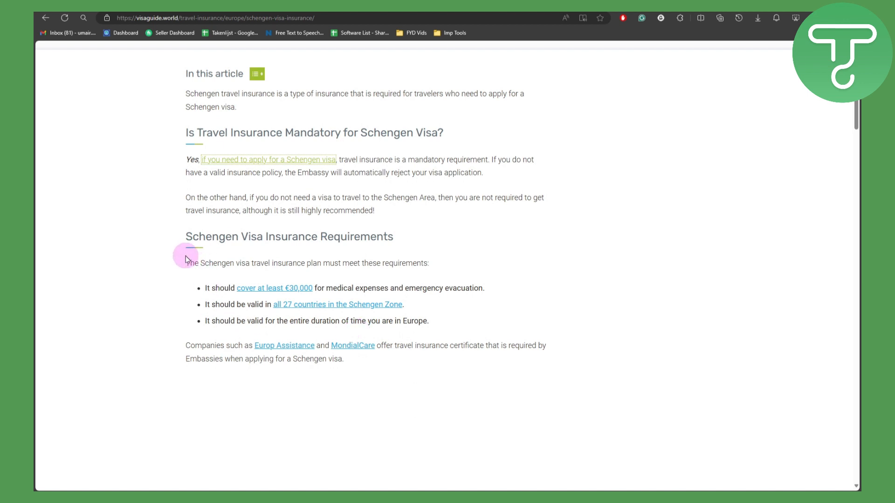
{"action": "mouse_move", "coordinate": [583, 316]}
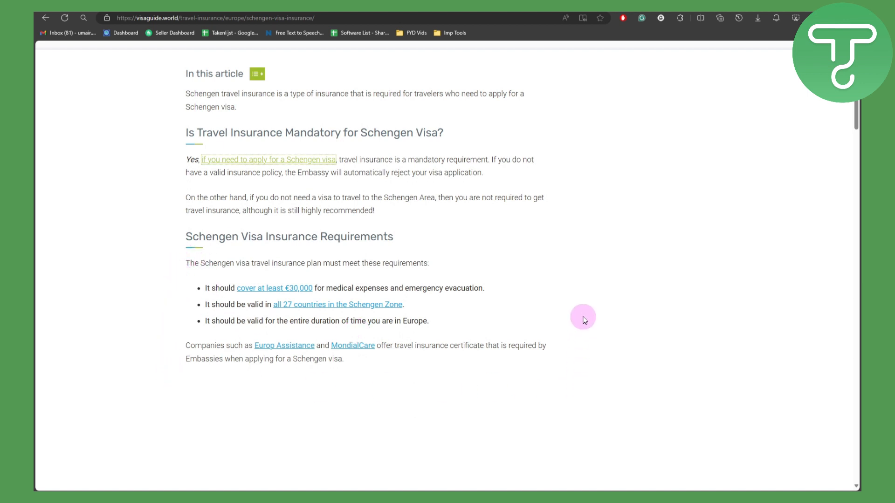
{"action": "mouse_move", "coordinate": [569, 295]}
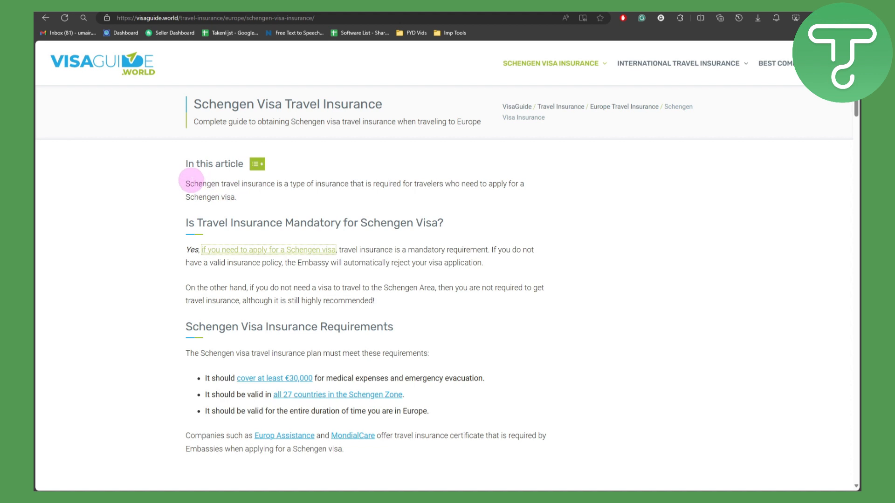
{"action": "scroll", "scroll_direction": "down", "scroll_amount": 3}
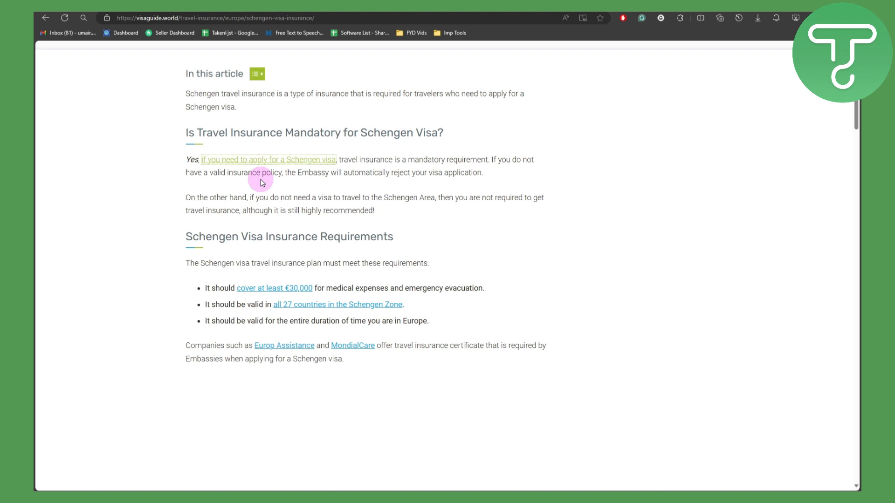
{"action": "mouse_move", "coordinate": [507, 253]}
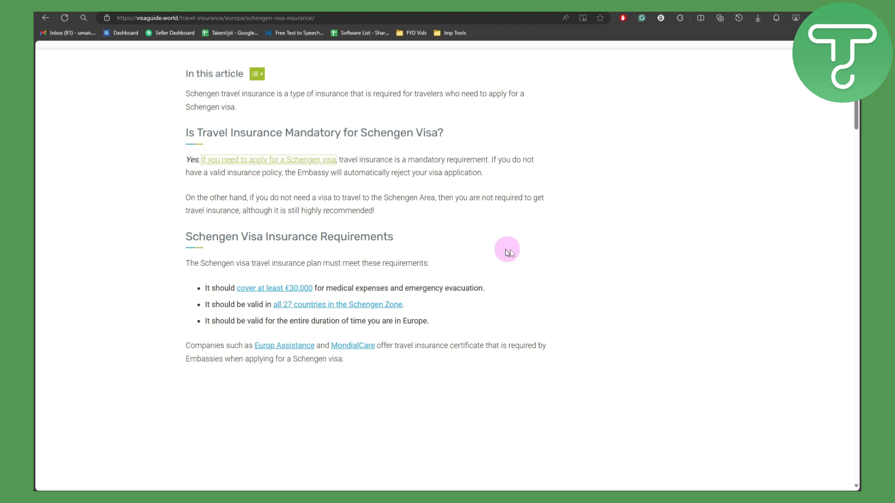